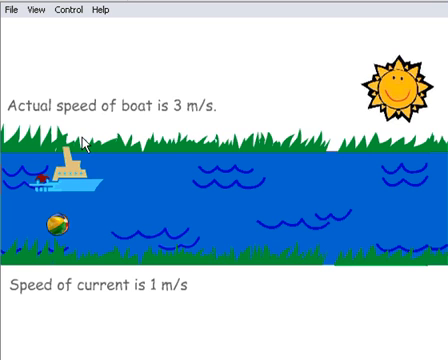
mouse_move(198, 118)
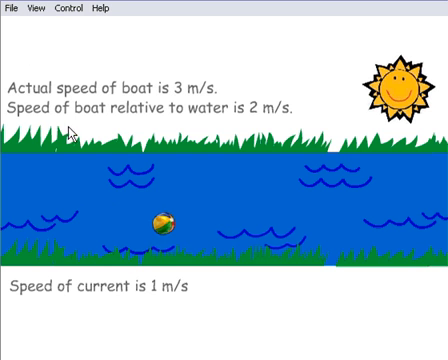
mouse_move(78, 128)
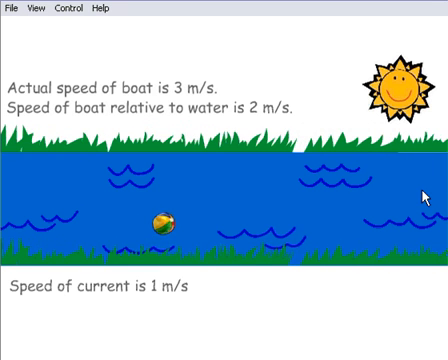
mouse_move(336, 198)
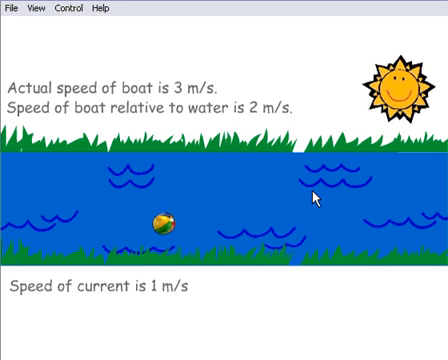
mouse_move(258, 122)
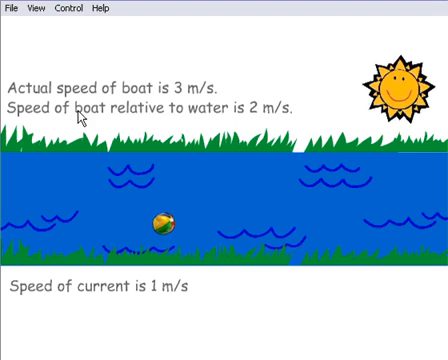
mouse_move(236, 128)
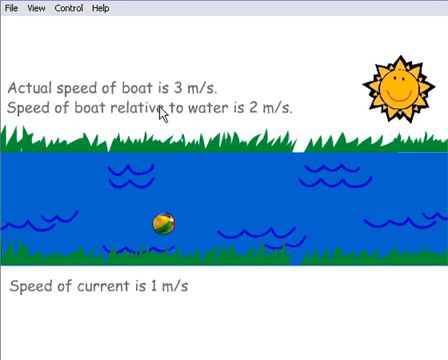
mouse_move(212, 124)
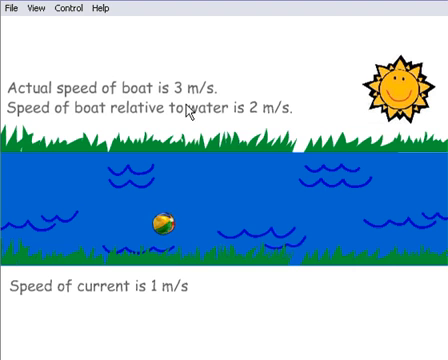
mouse_move(200, 132)
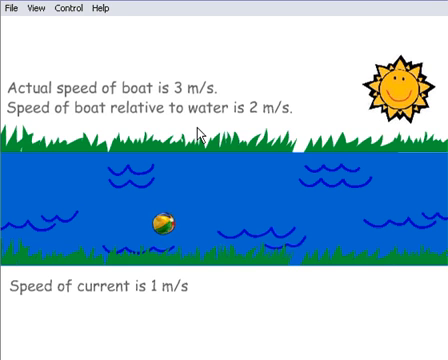